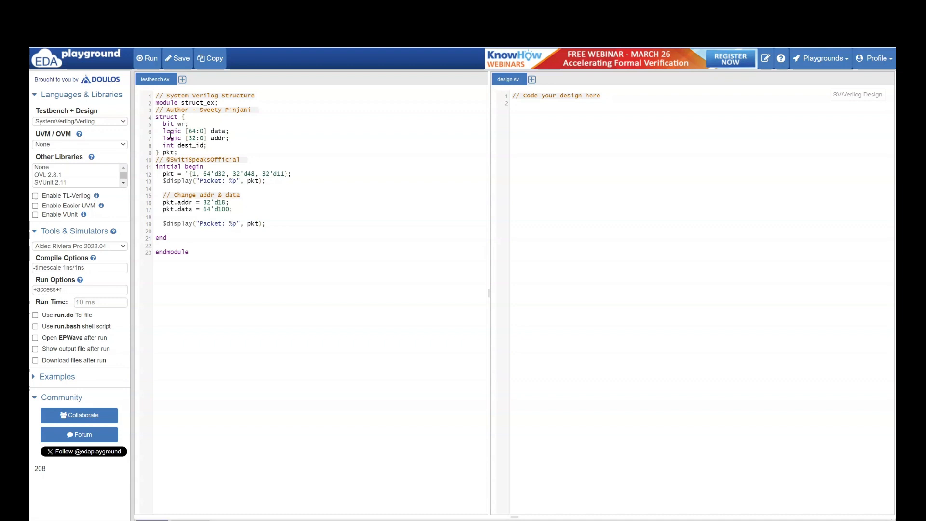
mouse_move(217, 138)
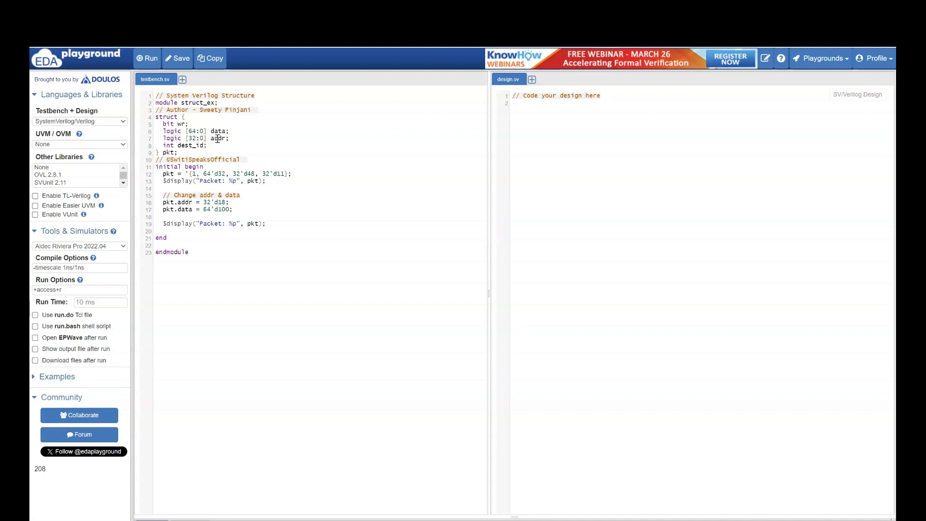
mouse_move(150, 142)
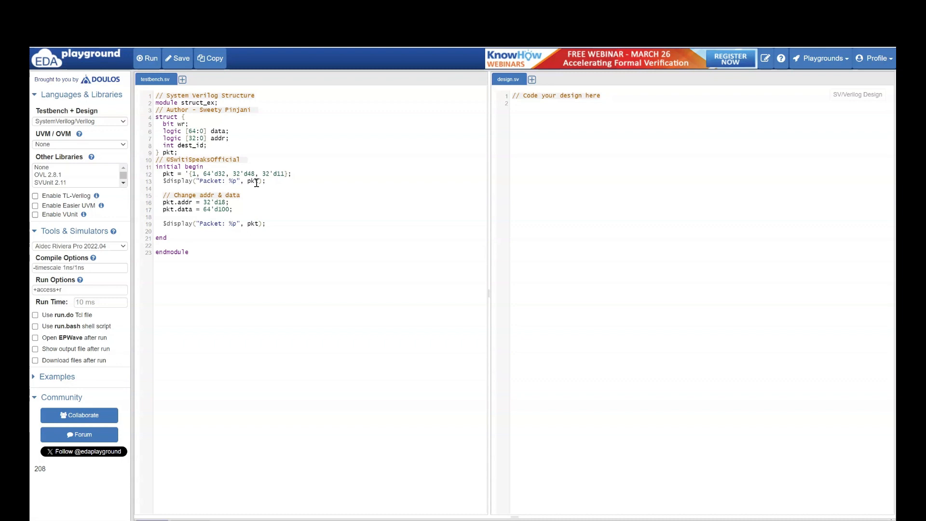
mouse_move(205, 201)
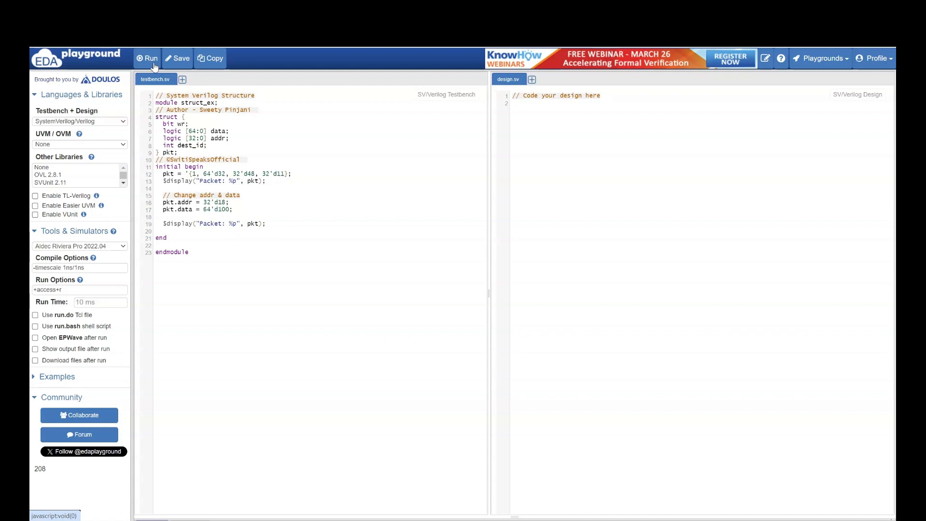
Run testbench.sv with Aldec Riviera Pro so the log prints packet values before and after the addr/data change.
left_click(147, 58)
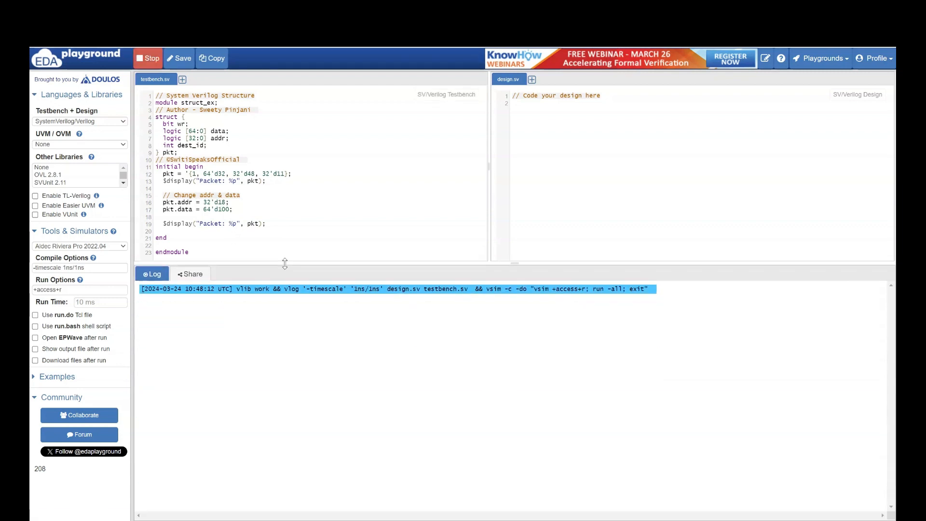
left_click(147, 58)
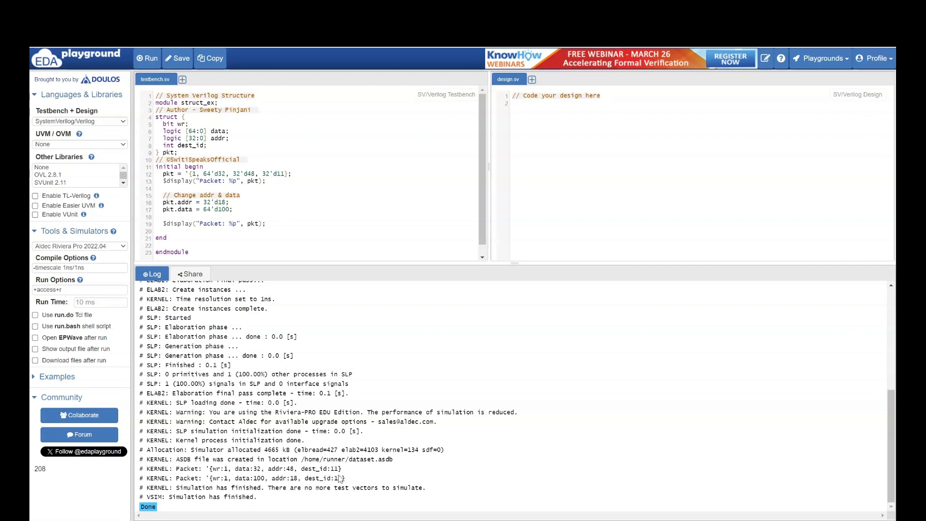
mouse_move(175, 205)
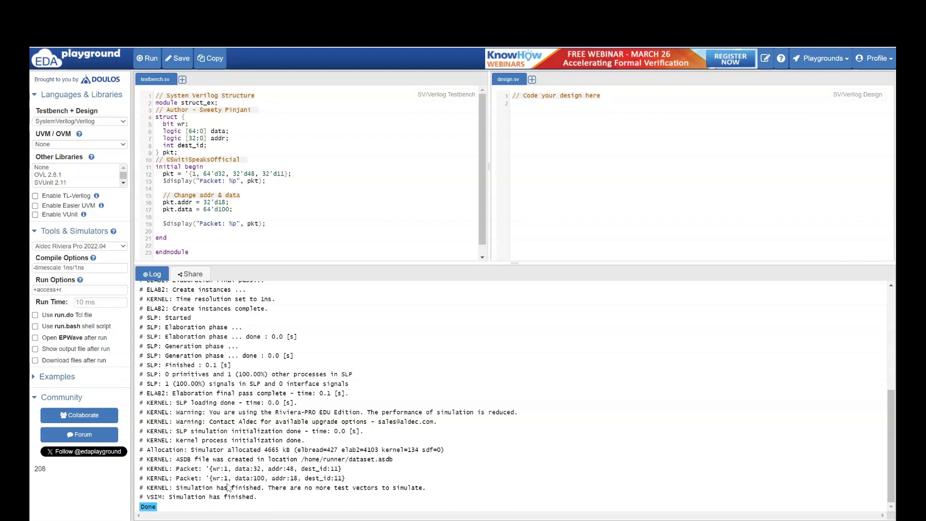
mouse_move(298, 402)
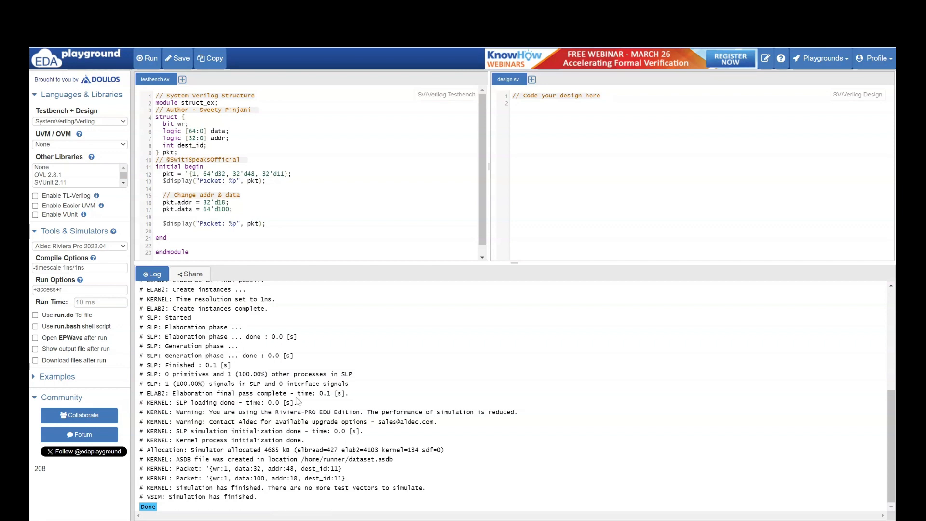
mouse_move(257, 246)
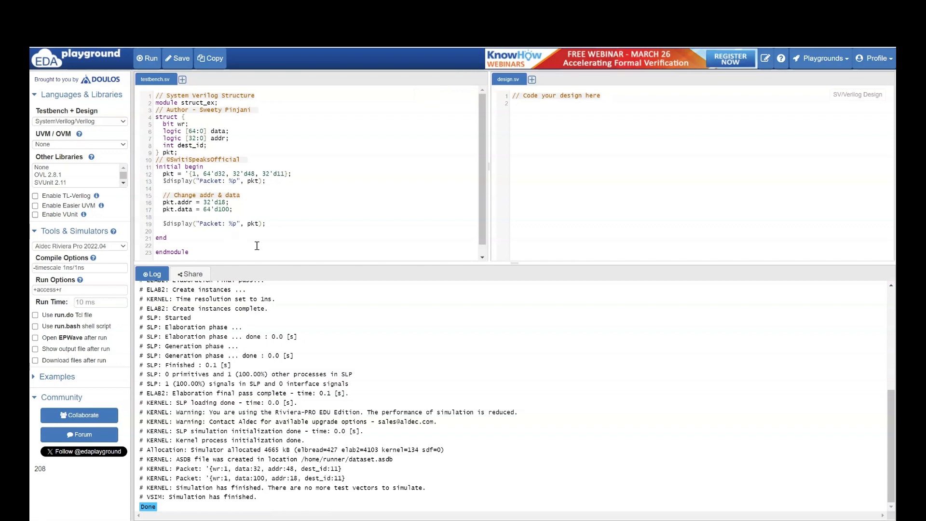